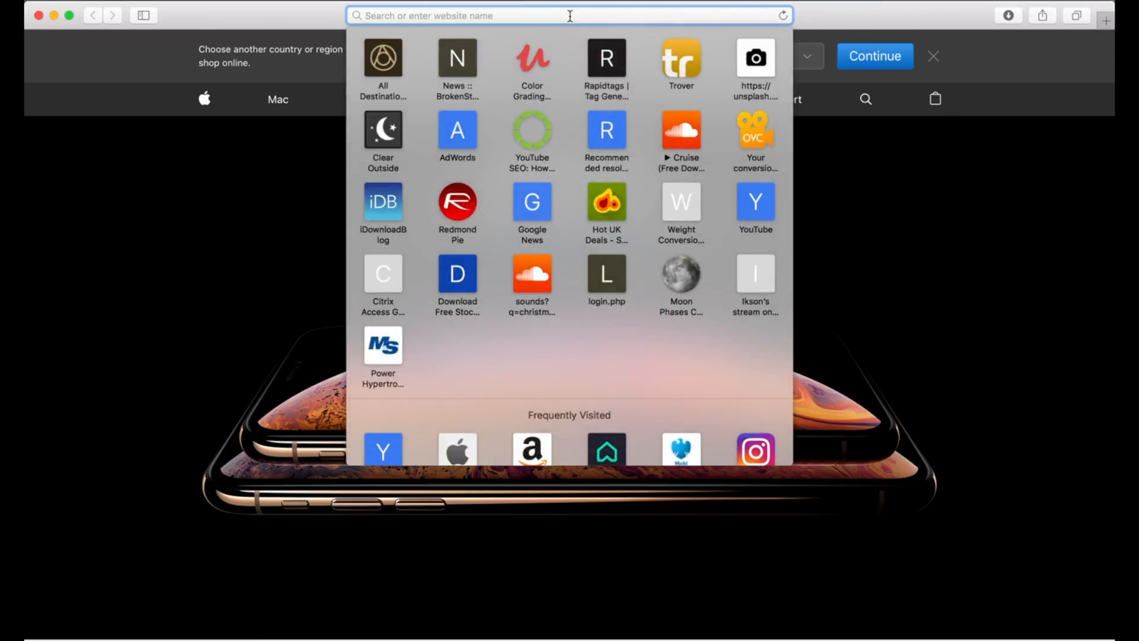
Step: Load dafont.com in Safari and download Scare Arms from the recently added fonts
type("dafont.com")
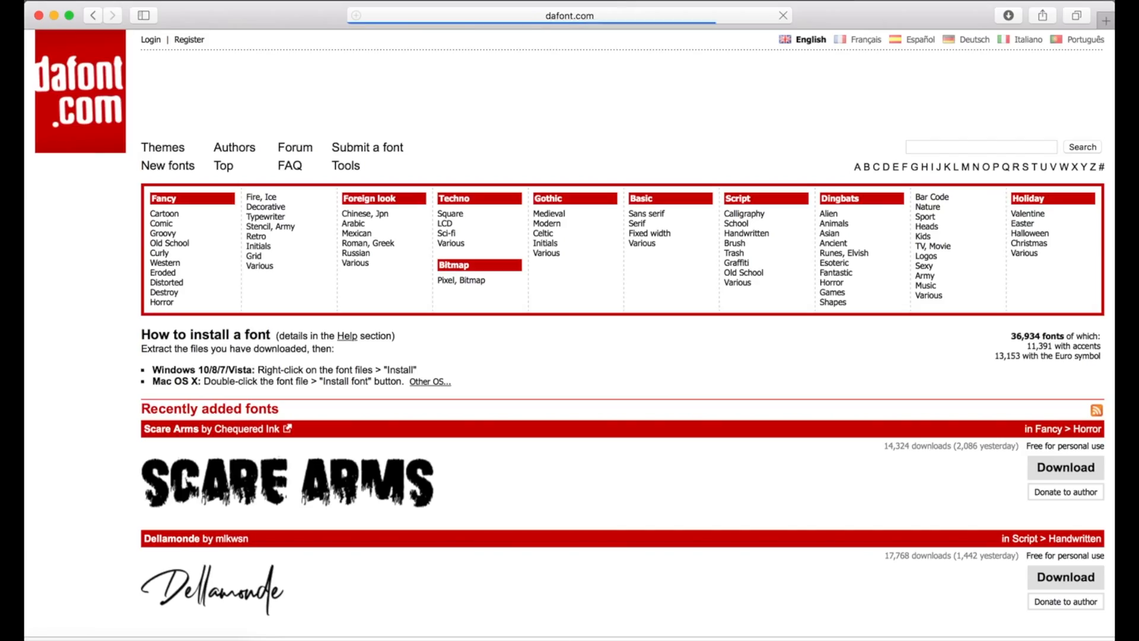
scroll("down", 3)
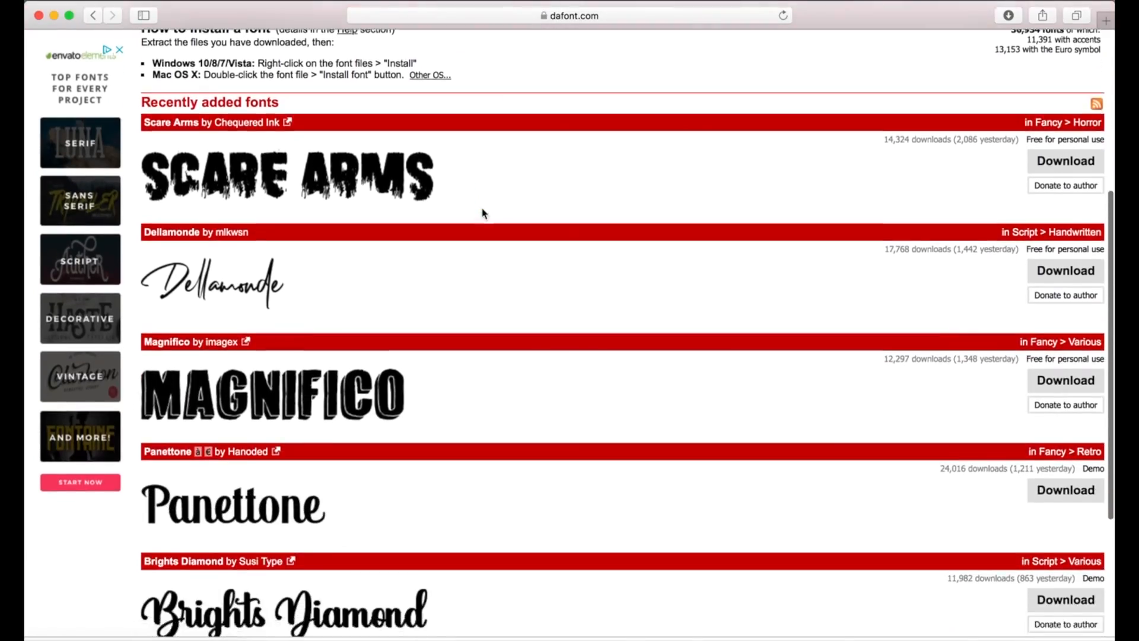
scroll("up", 3)
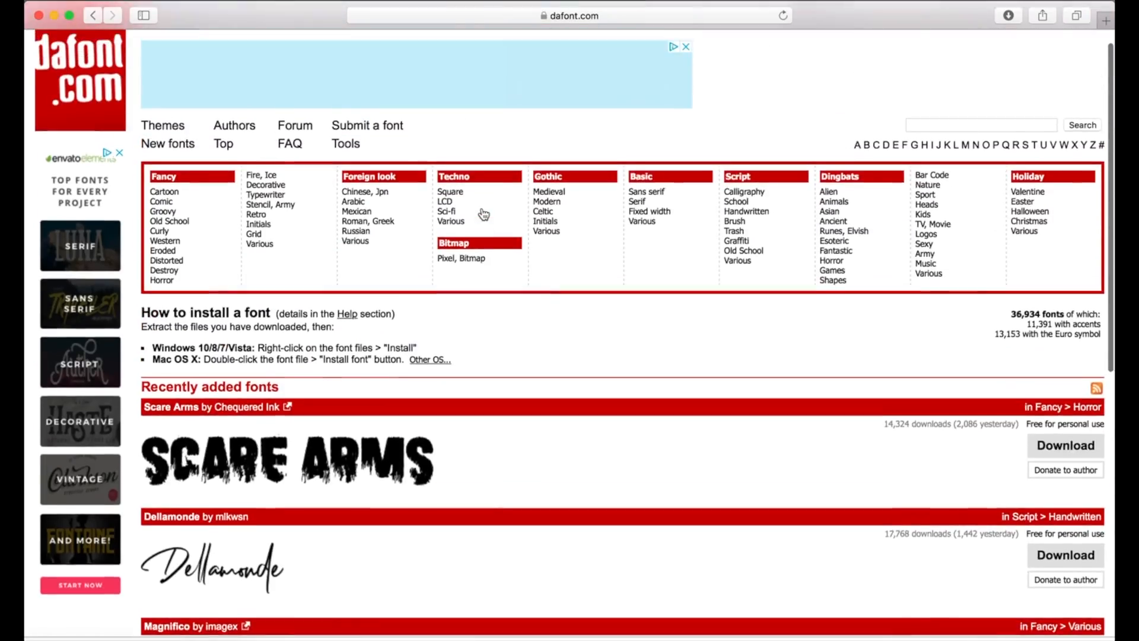
scroll("up", 3)
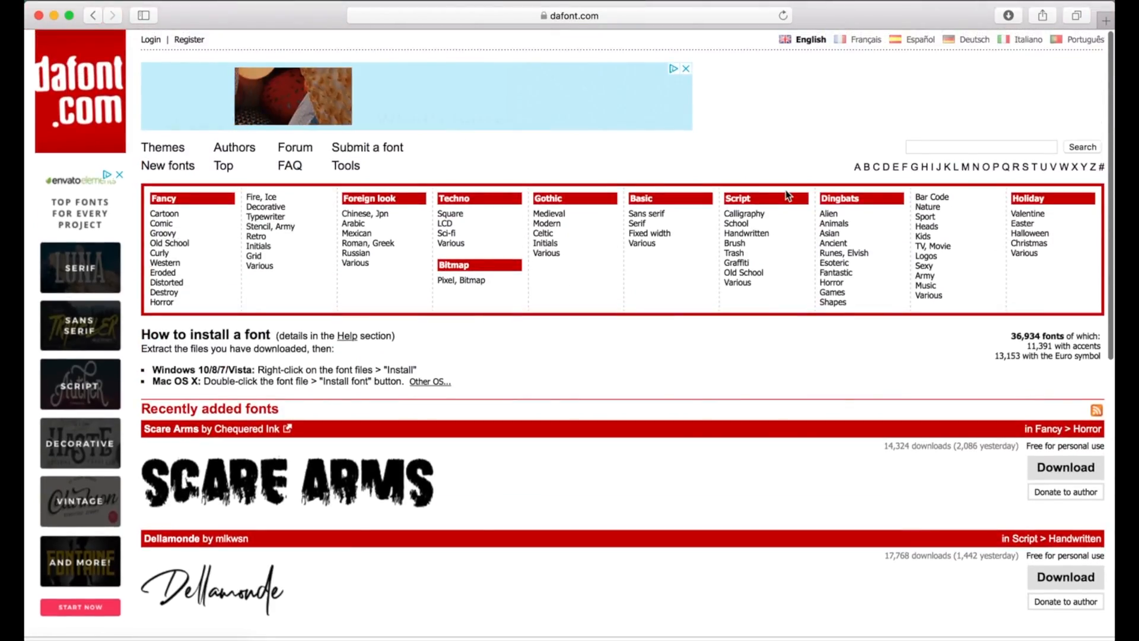
left_click(981, 146)
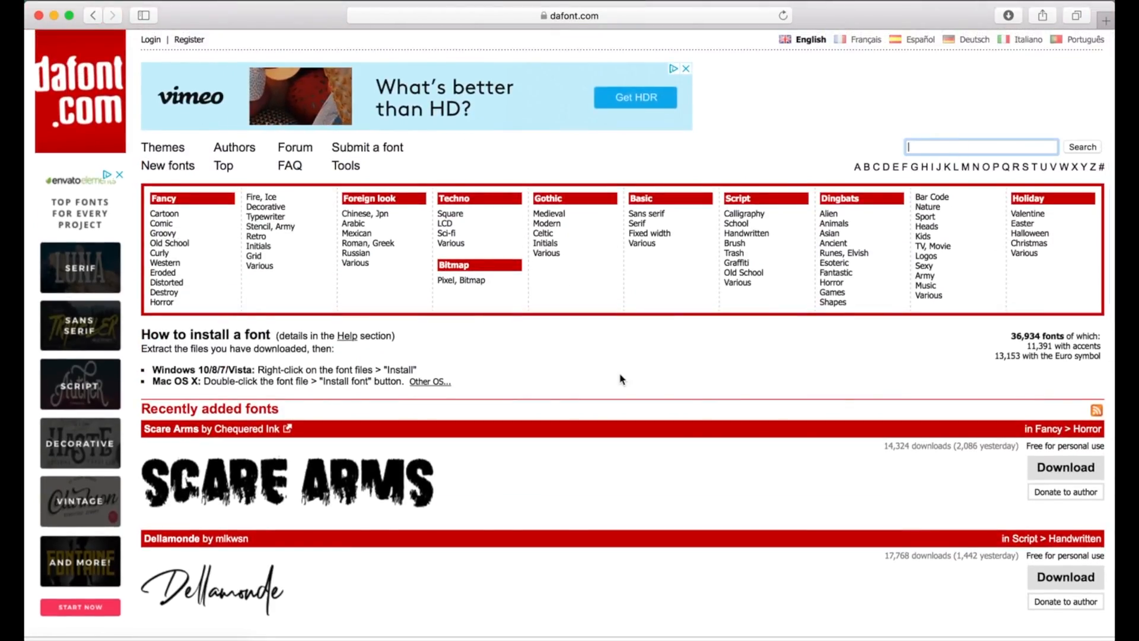
scroll("down", 3)
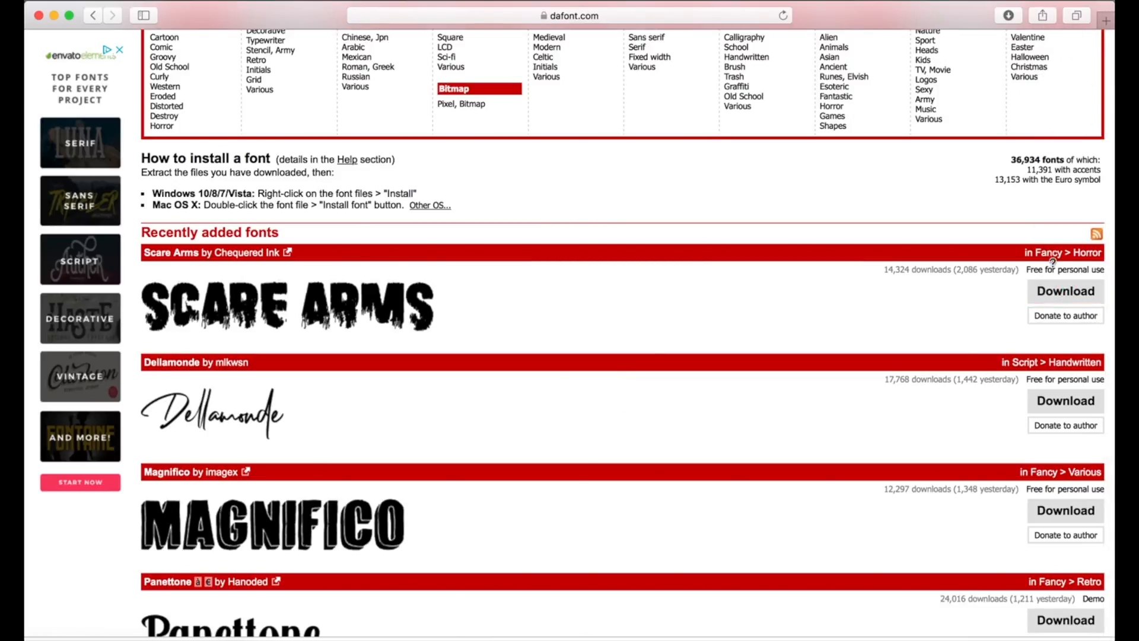
left_click(1009, 15)
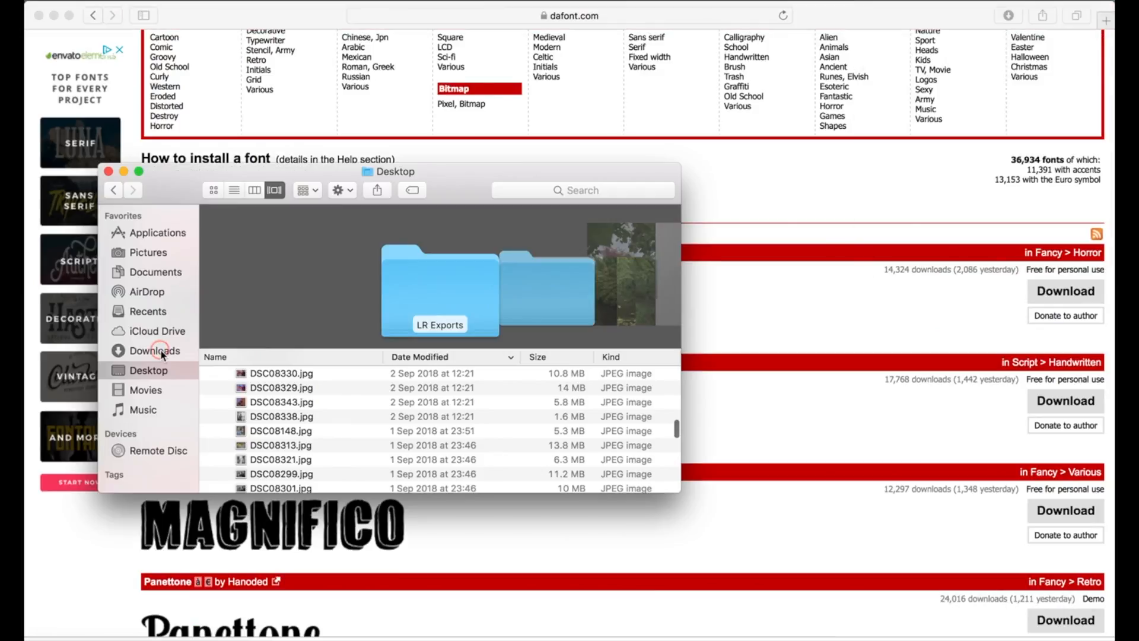
Step: Check the scare_arms folder in Downloads, then find Font Book in Applications
left_click(155, 350)
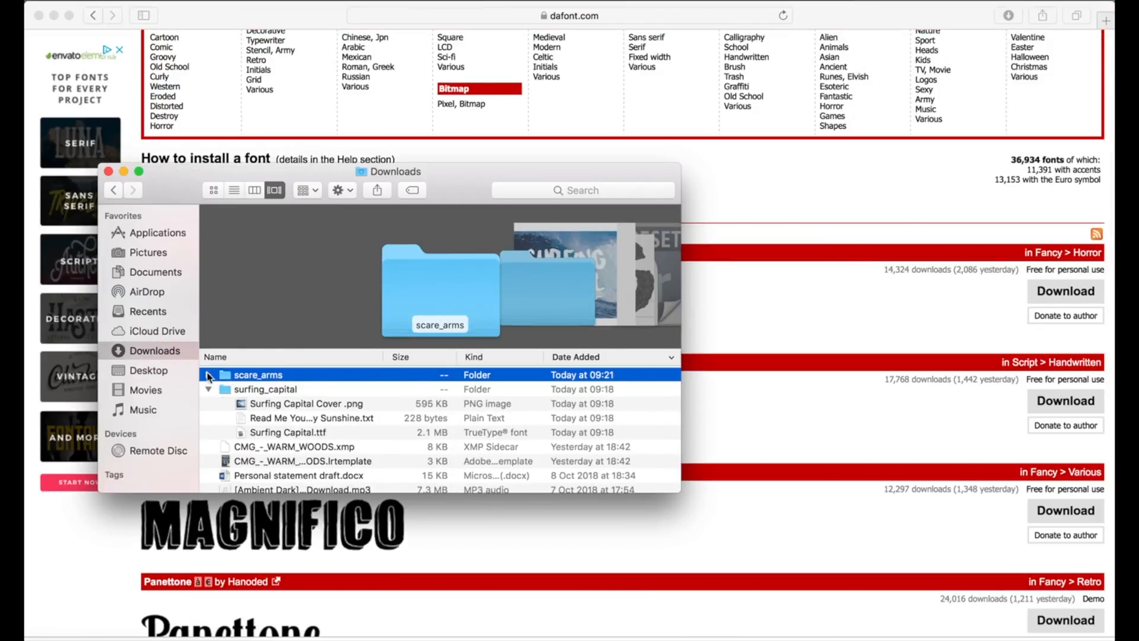
left_click(208, 375)
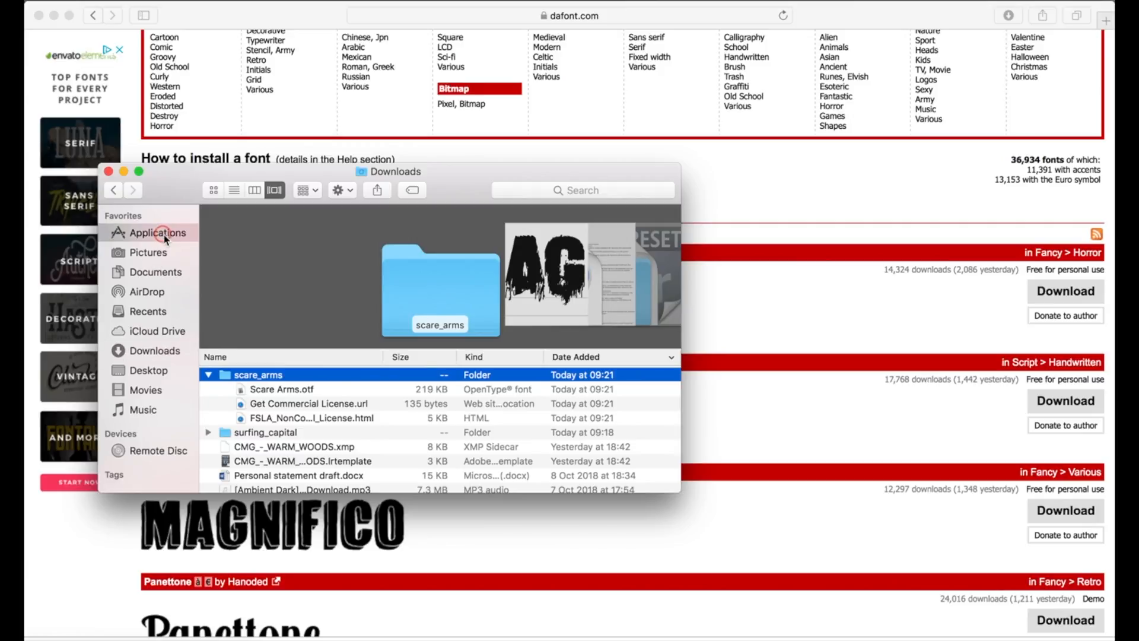
left_click(154, 233)
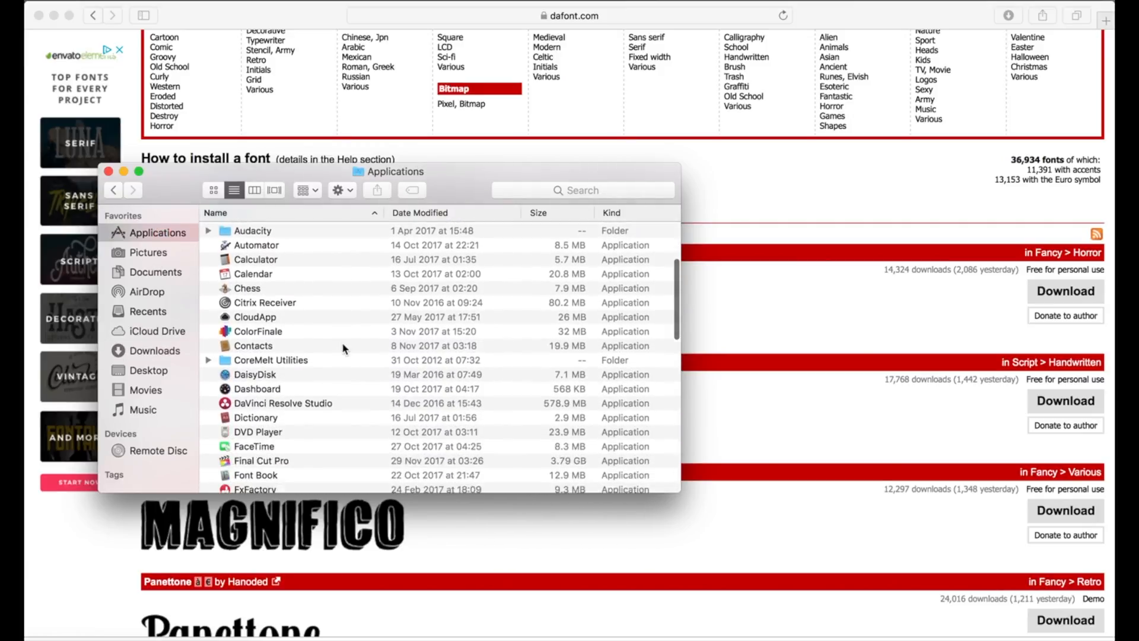
scroll("down", 3)
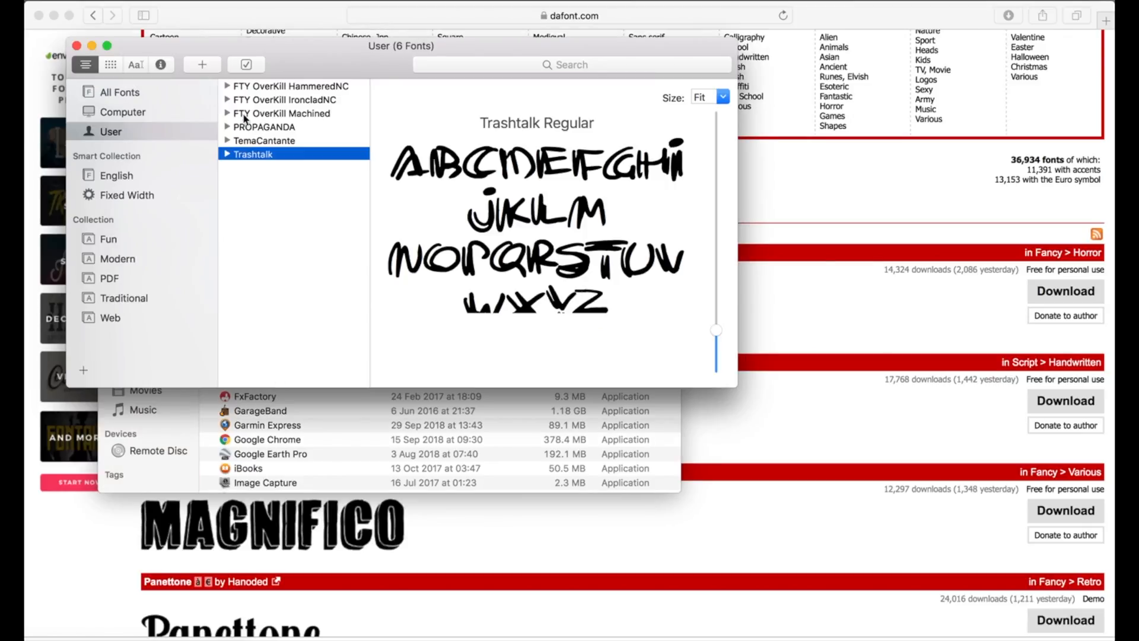
Step: Browse the User collection fonts in Font Book, then start adding a font file
left_click(283, 85)
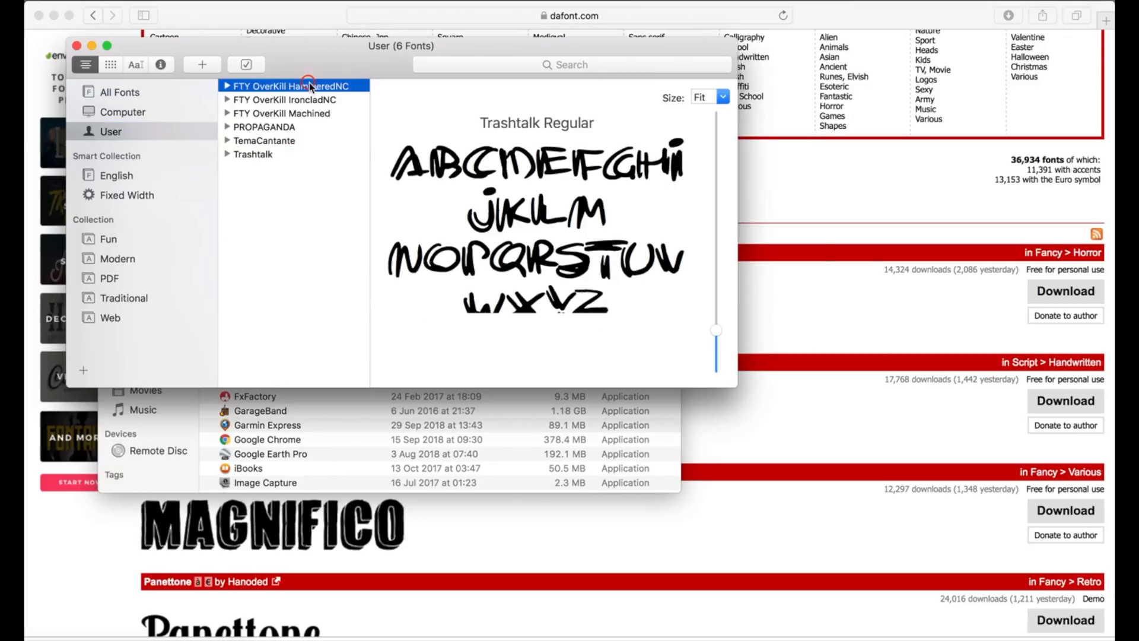
left_click(254, 154)
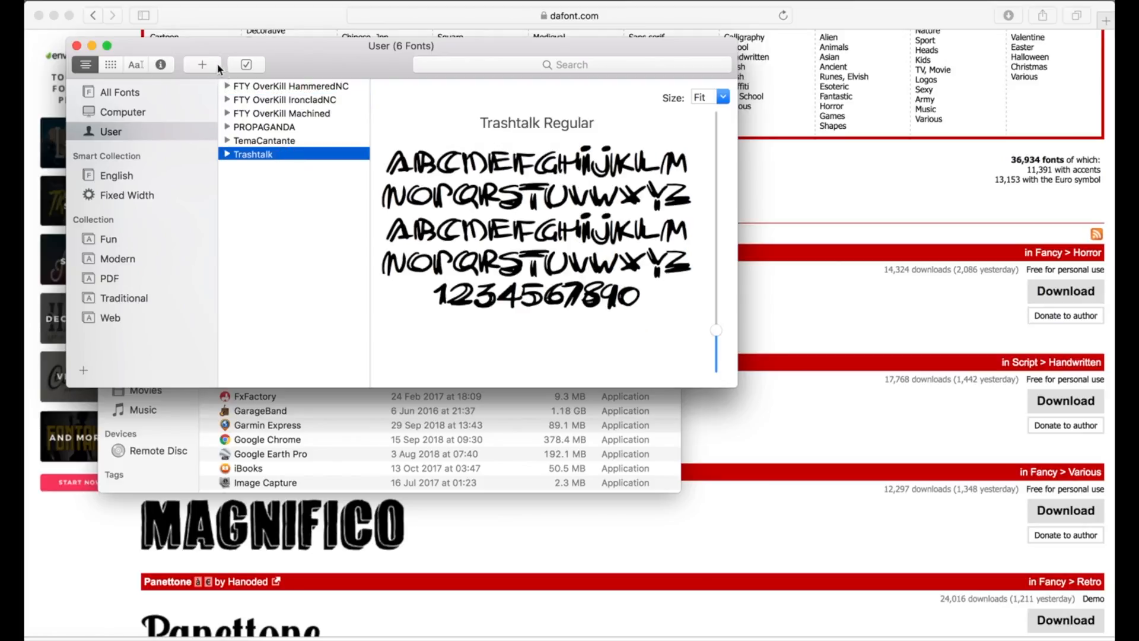
left_click(246, 65)
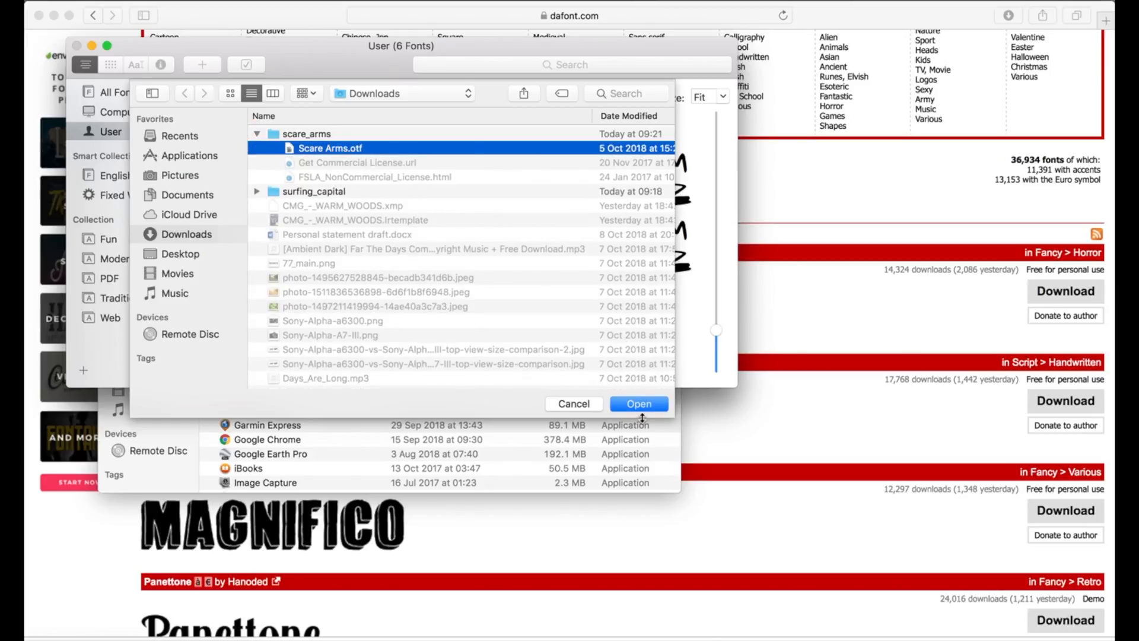
Step: Install Scare Arms.otf in Font Book and start a new Final Cut Pro project
left_click(637, 403)
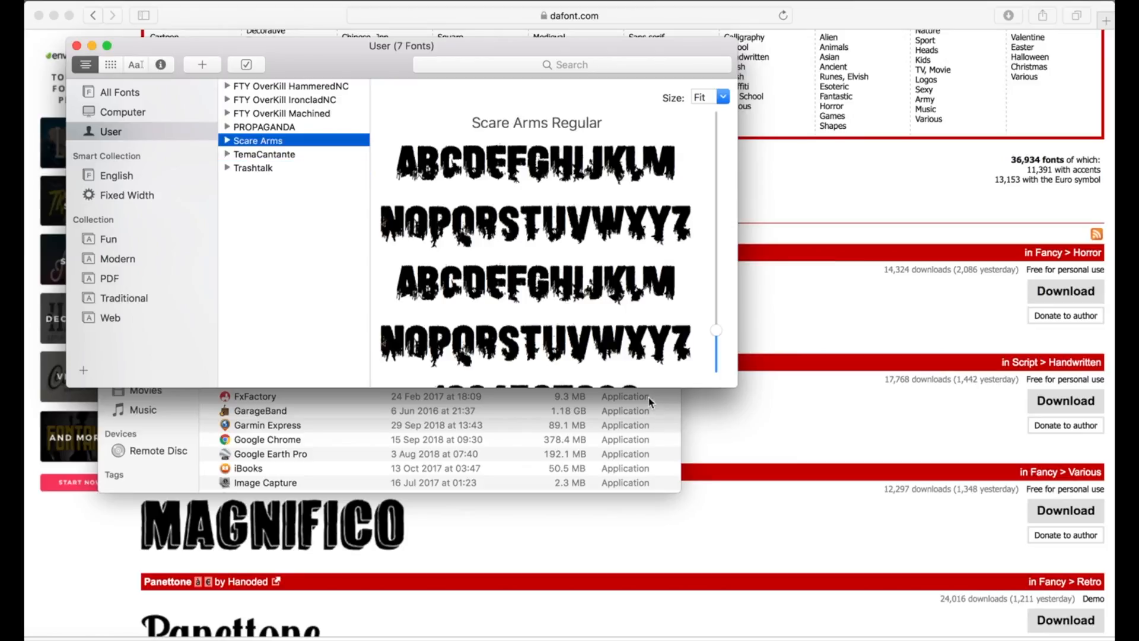
mouse_move(539, 259)
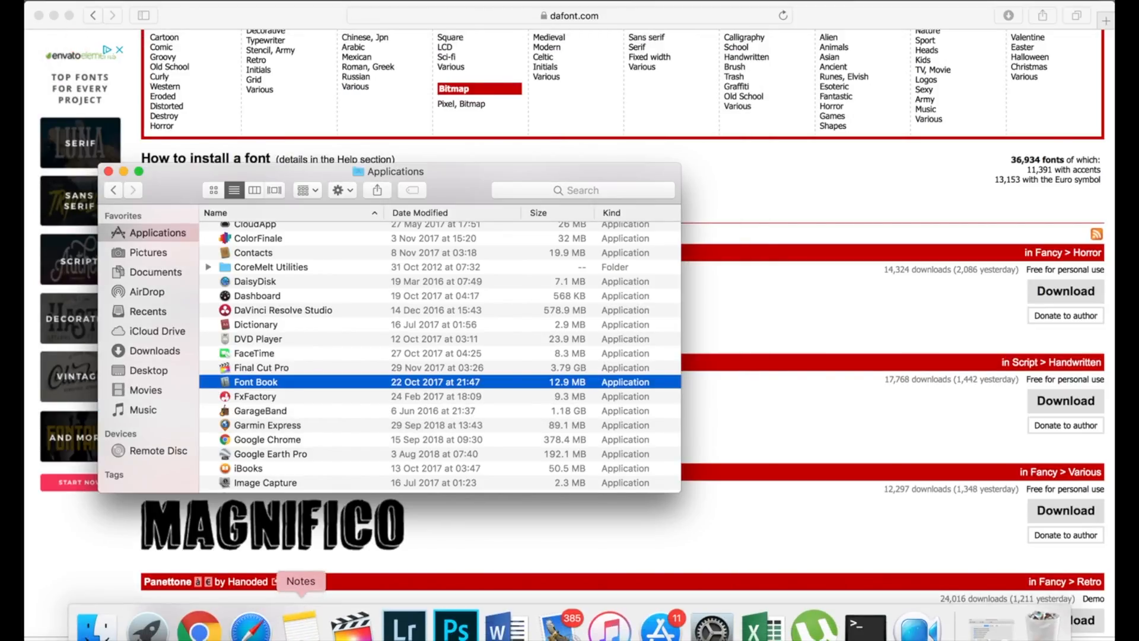
mouse_move(352, 621)
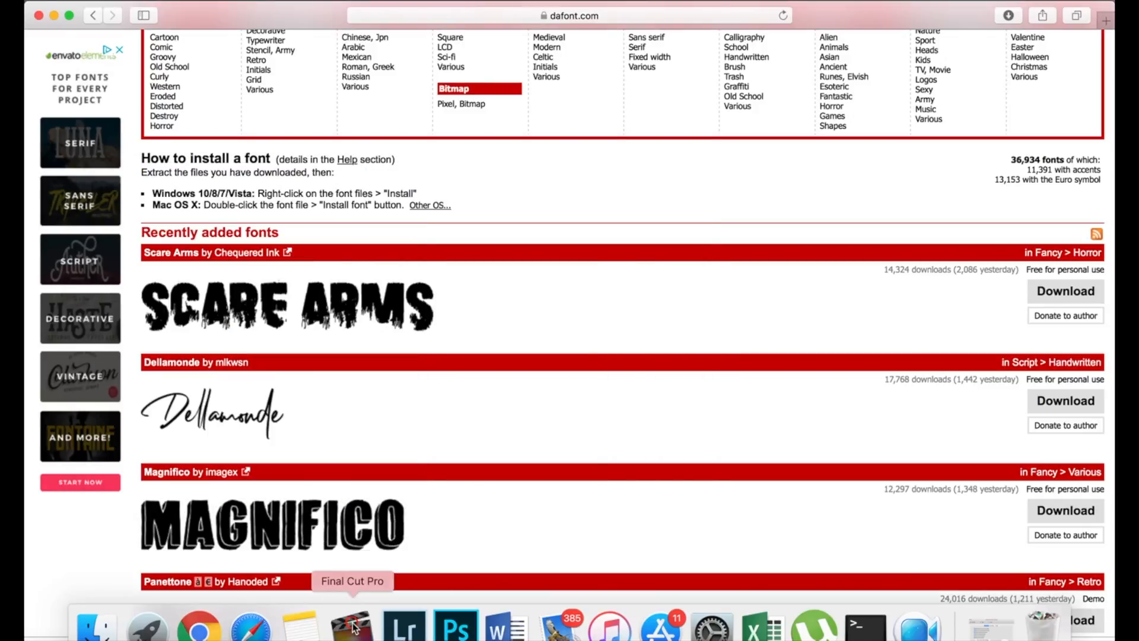
left_click(352, 625)
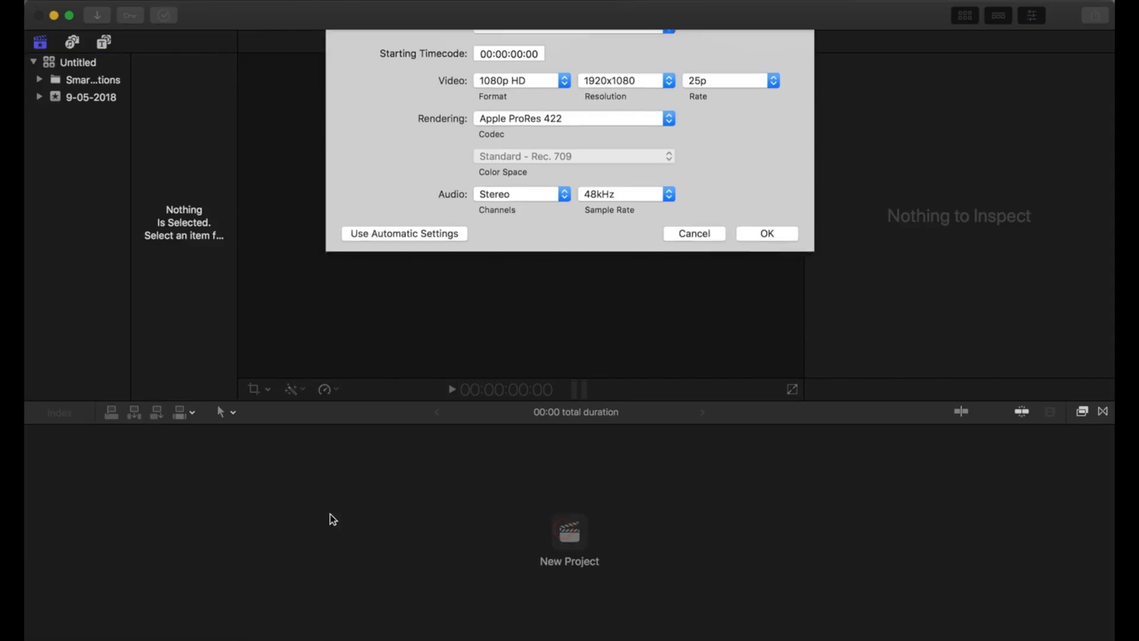
left_click(766, 233)
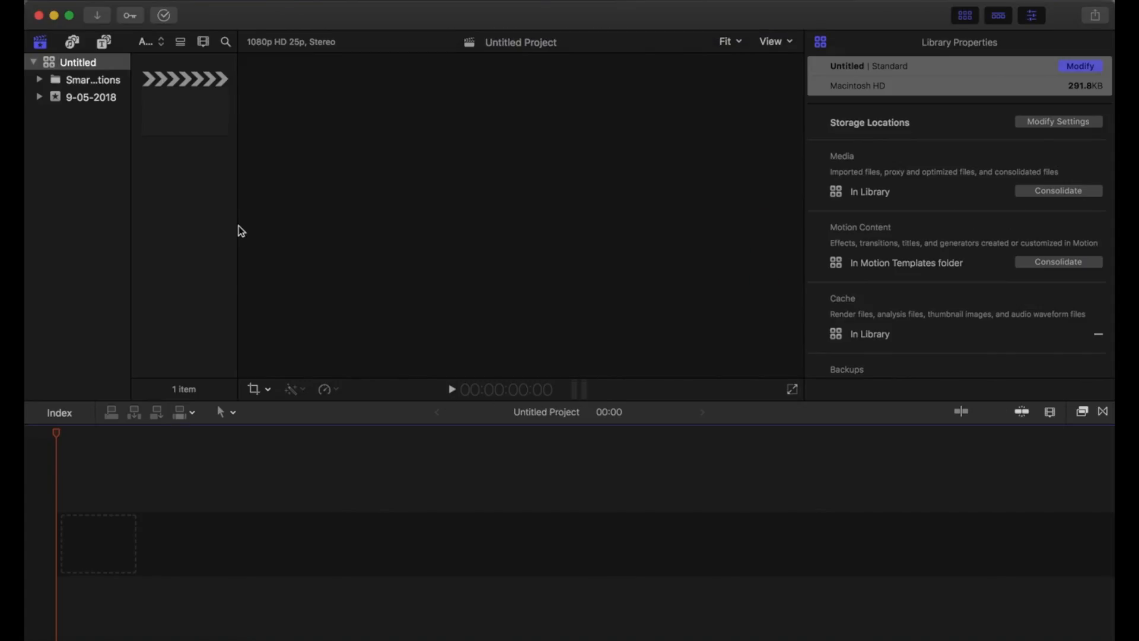
Step: Search the Titles browser for 'basic' and add a Basic Title
left_click(104, 42)
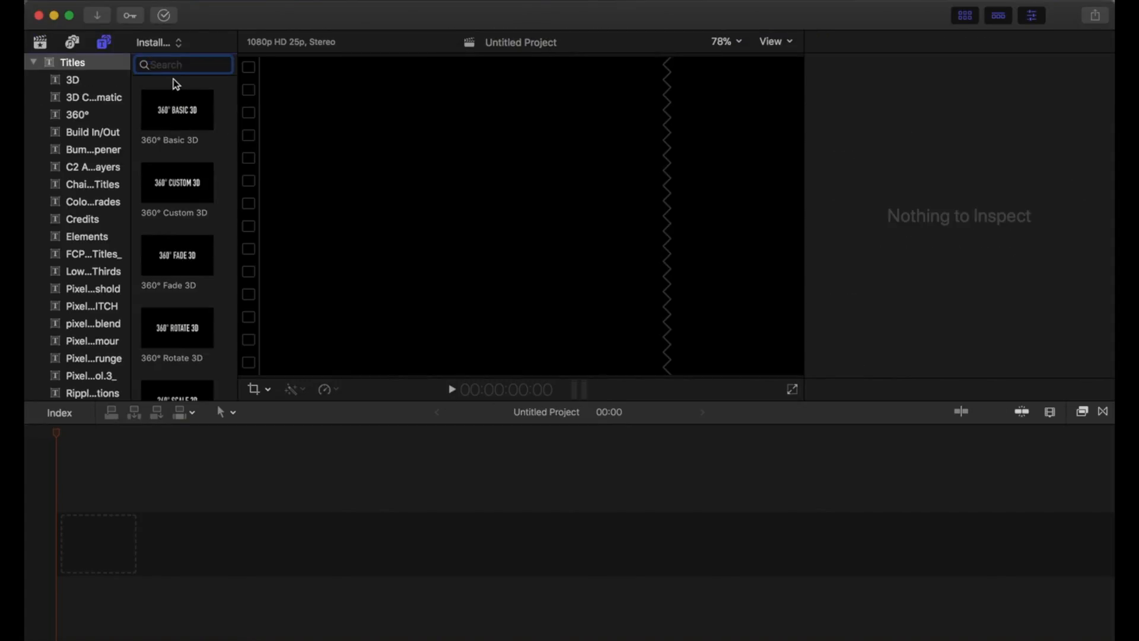
type("basic")
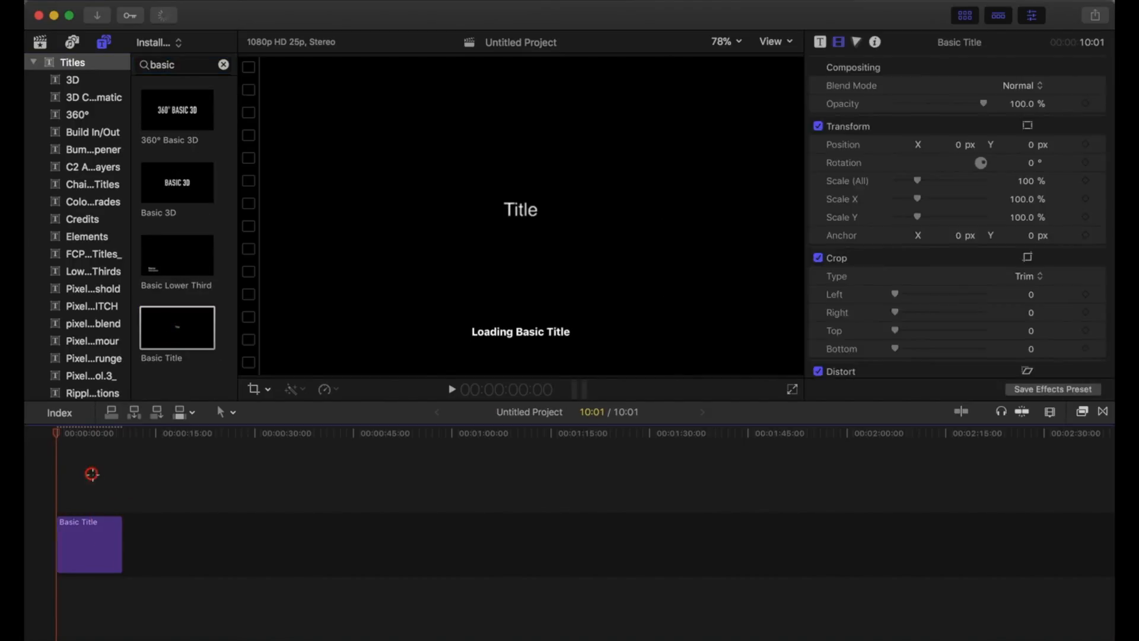
double_click(520, 209)
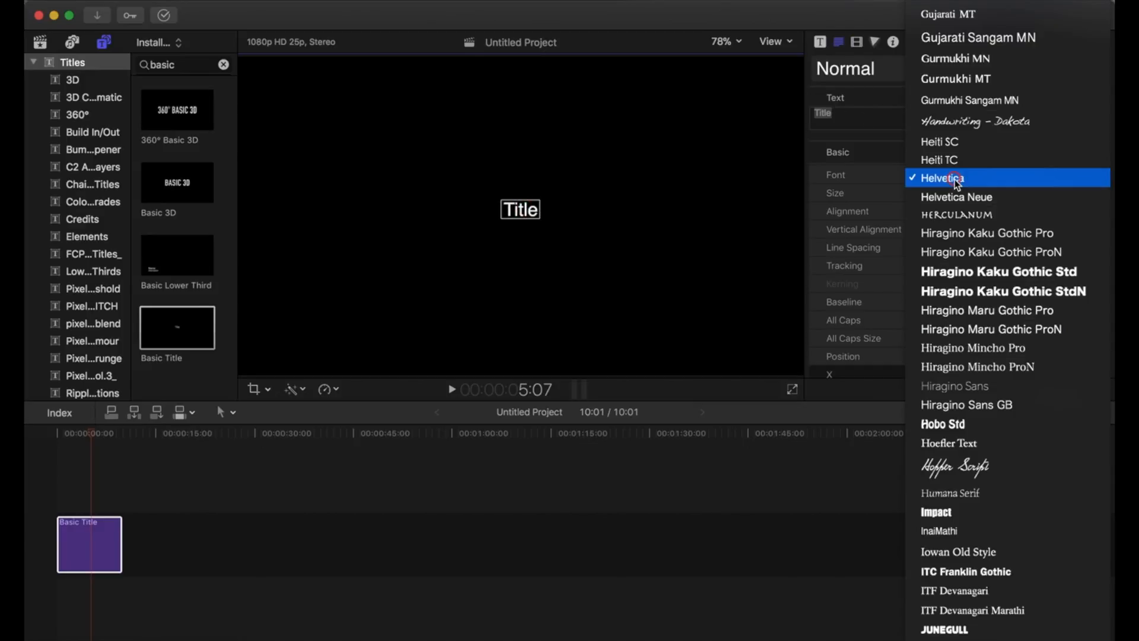
Step: Choose Scare Arms from the Basic Title's Font pop-up menu
scroll("down", 3)
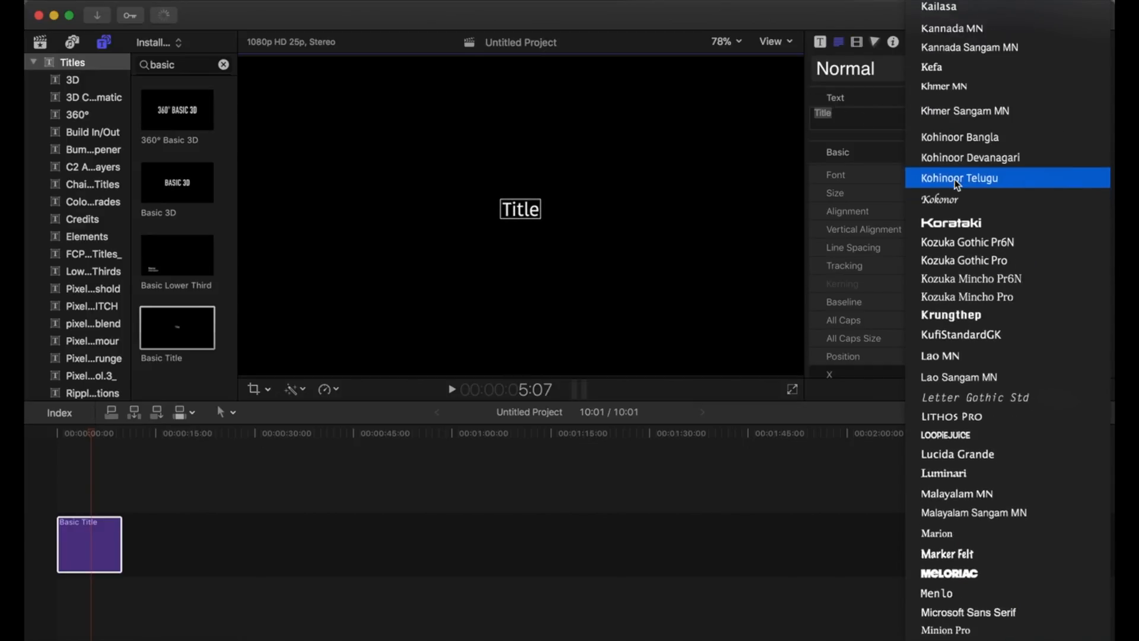
scroll("down", 3)
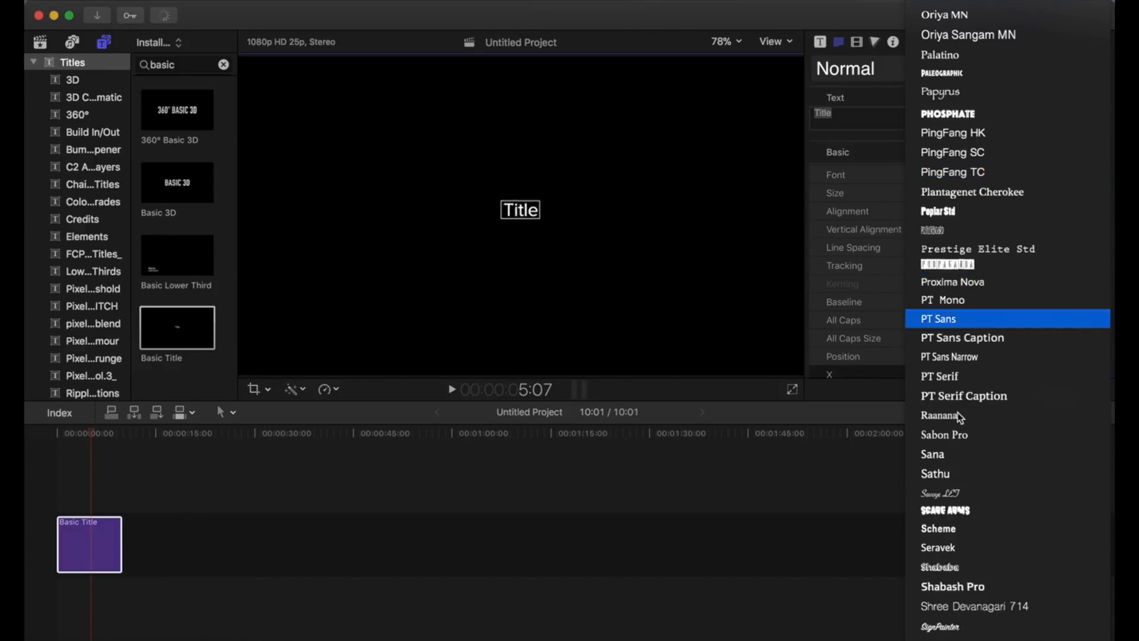
left_click(937, 509)
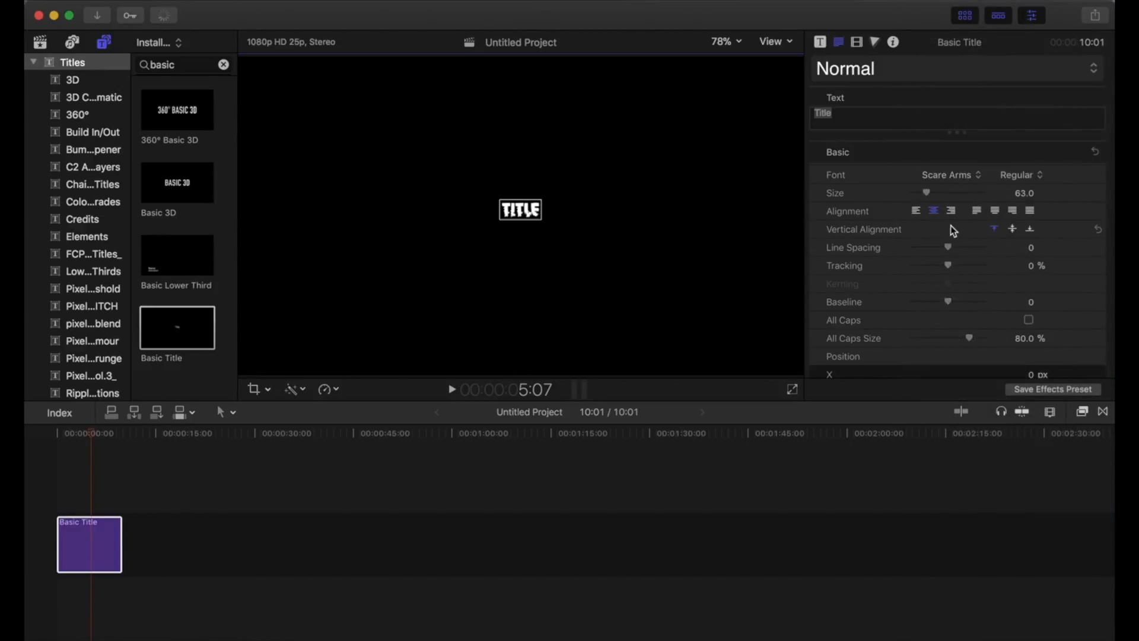